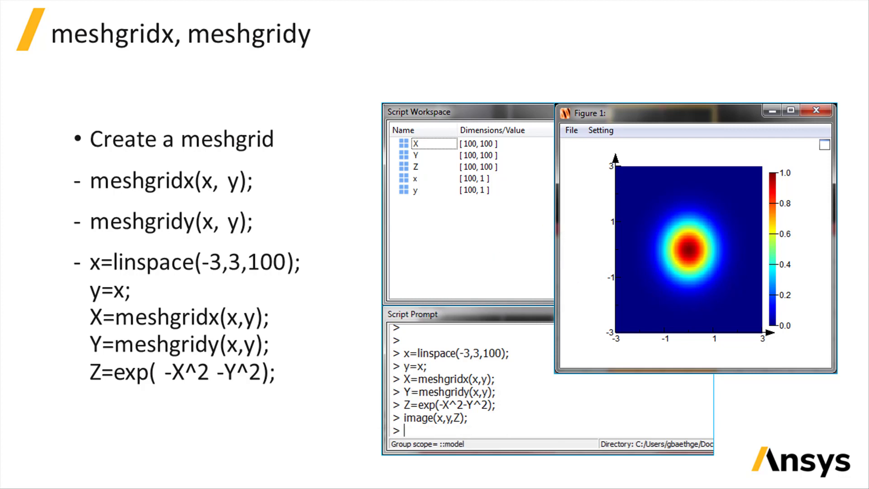
Advance to the Integrate slide showing the reflection-versus-wavelength plot.
{"action": "key", "text": "right"}
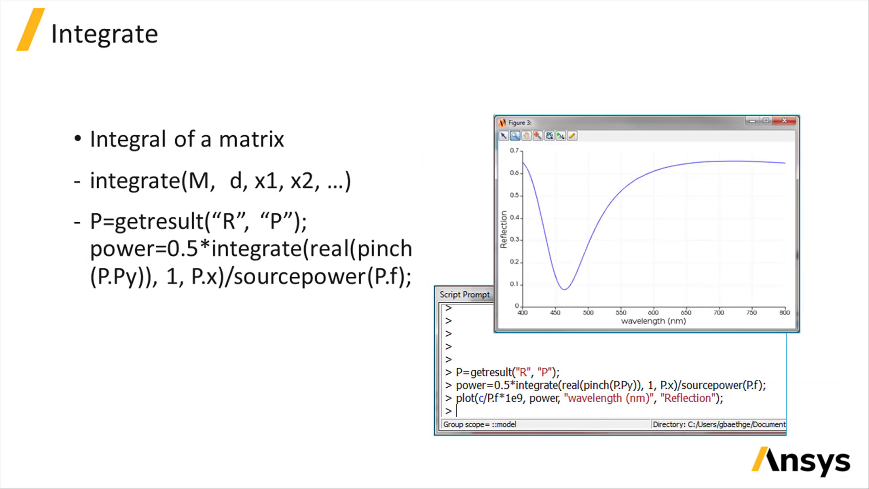